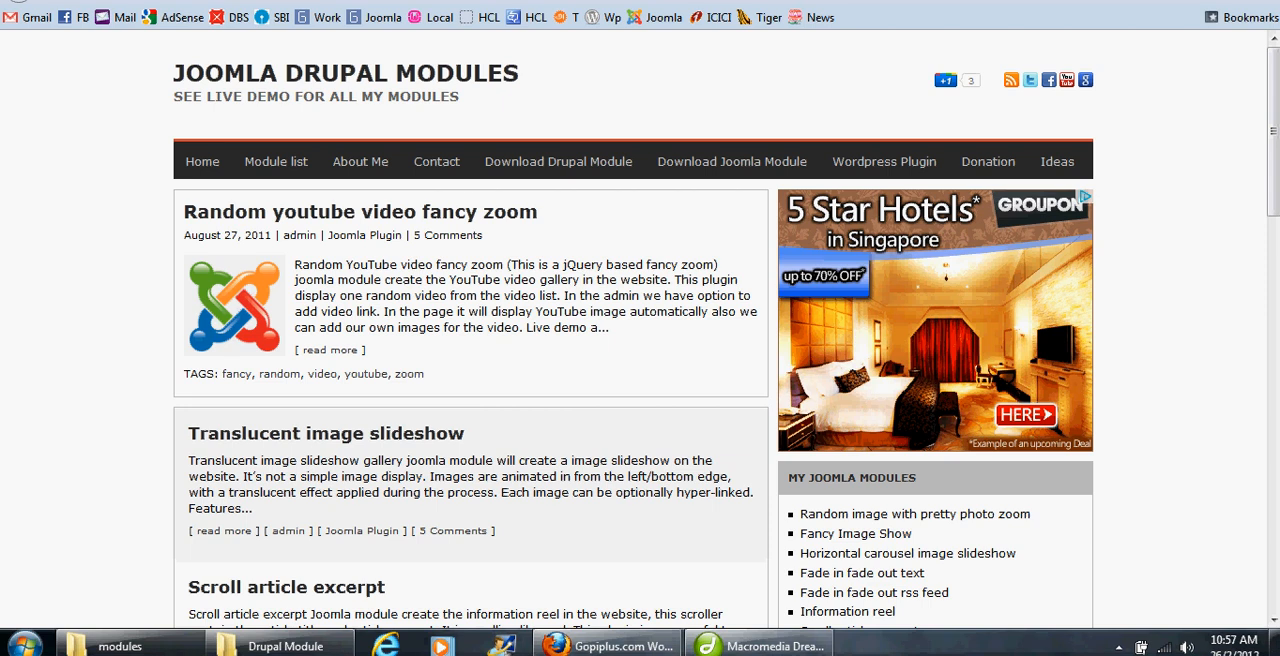
# Review the Continuous vertical rss scrolling module page and its installation steps on Gopiplus.com.
pyautogui.scroll(-3)
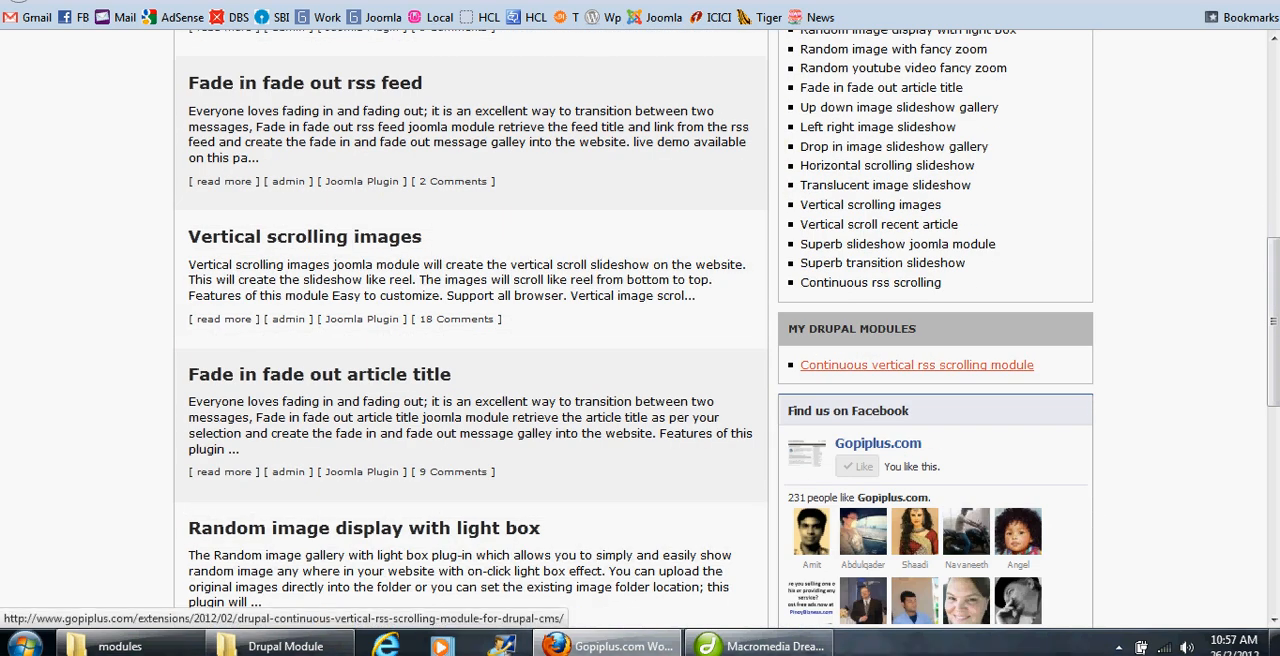
pyautogui.click(916, 364)
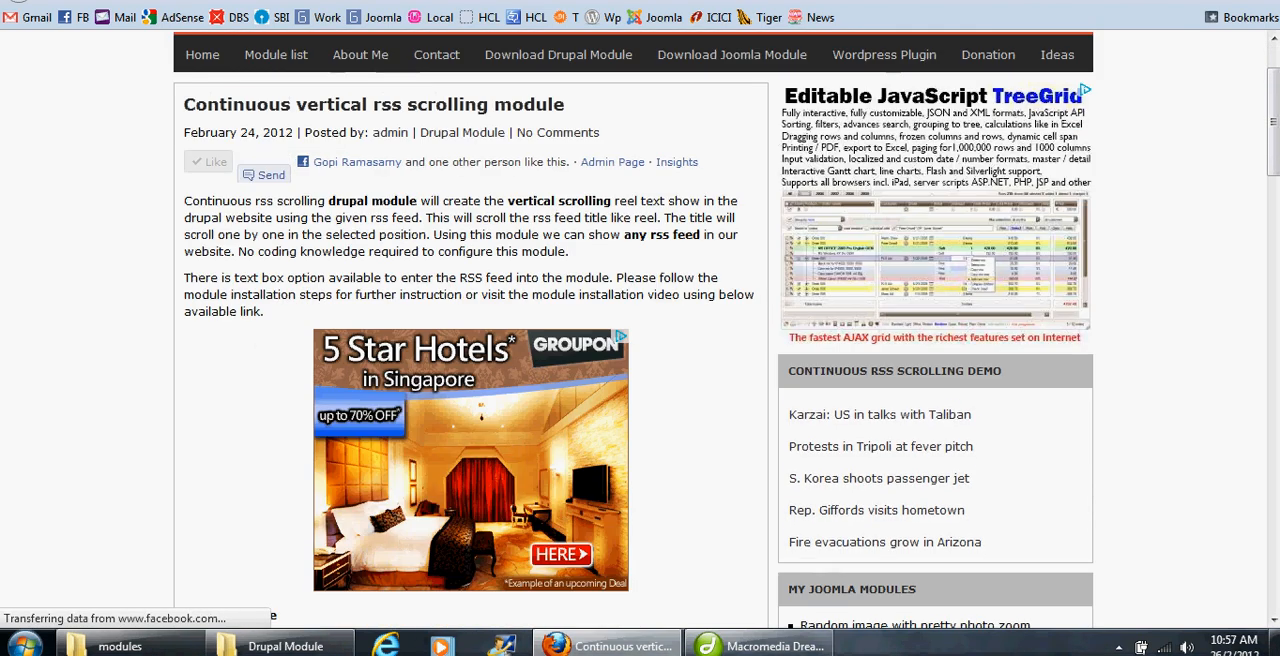
pyautogui.scroll(3)
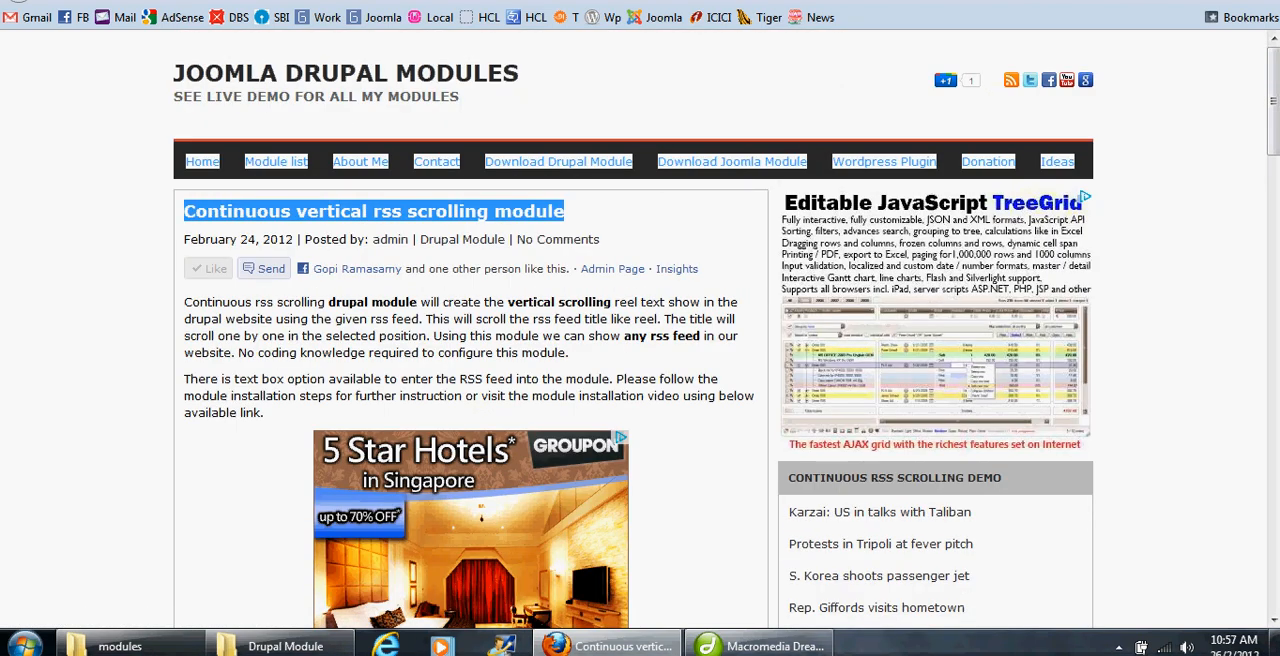
pyautogui.scroll(-3)
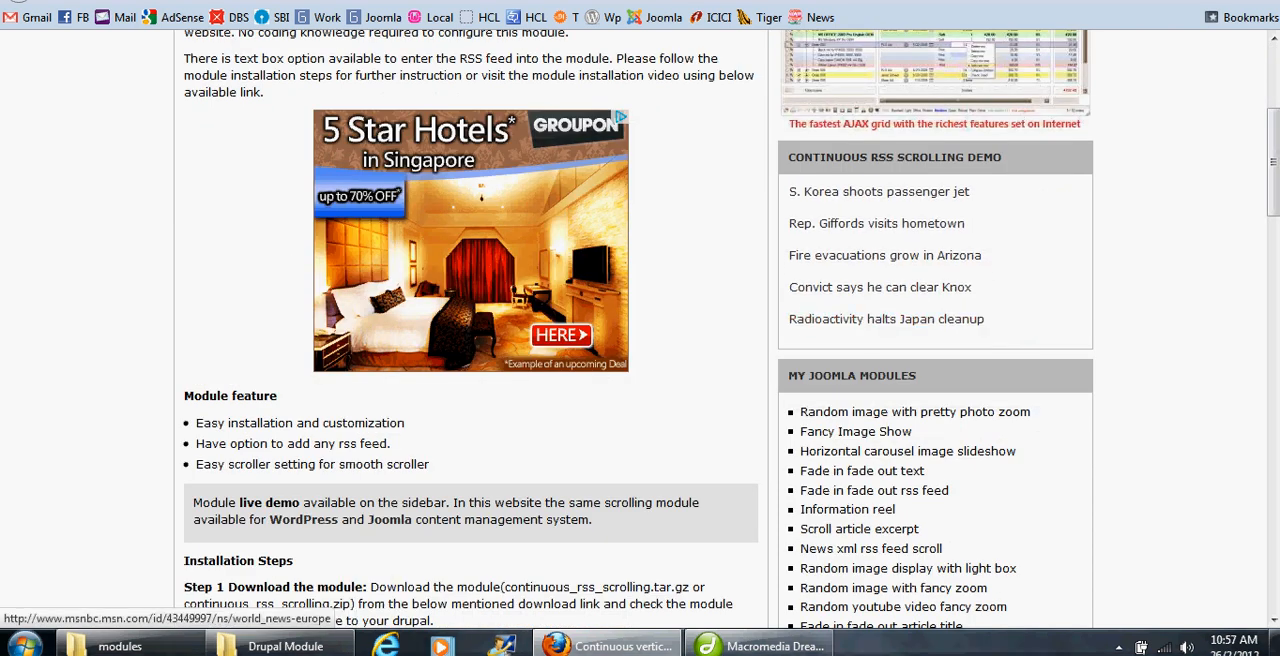
pyautogui.scroll(3)
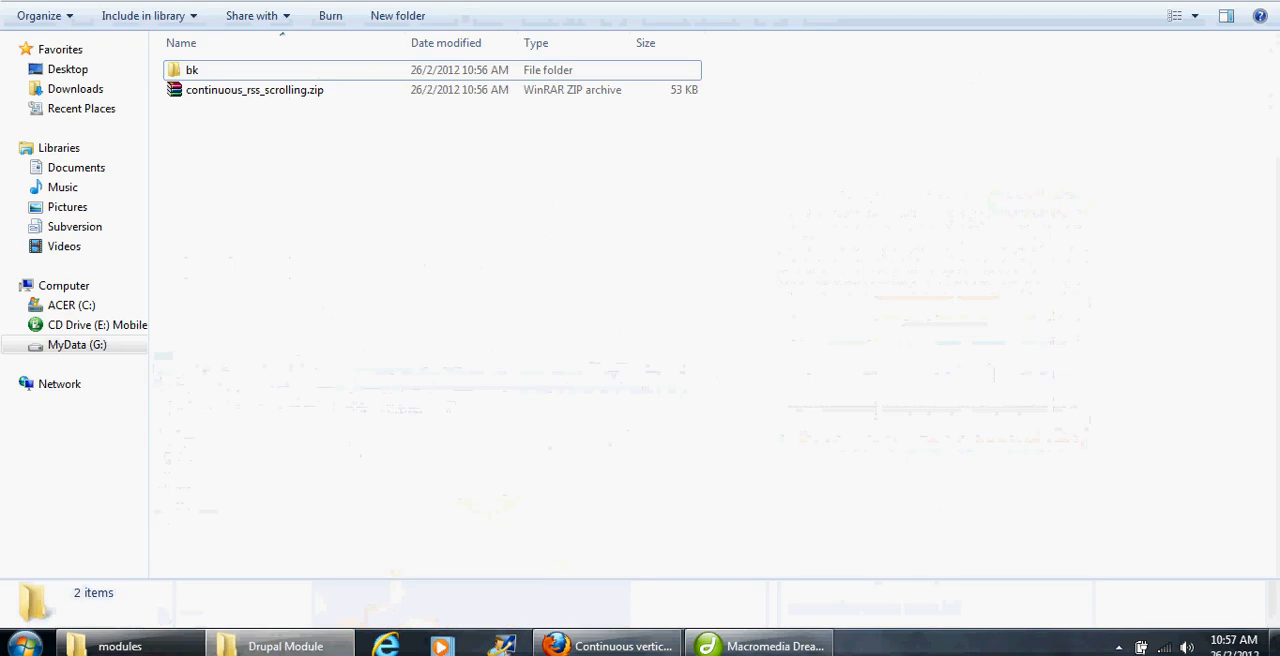
# Extract continuous_rss_scrolling.zip in place with Extract Here, then return to the localhost Drupal site.
pyautogui.click(256, 88)
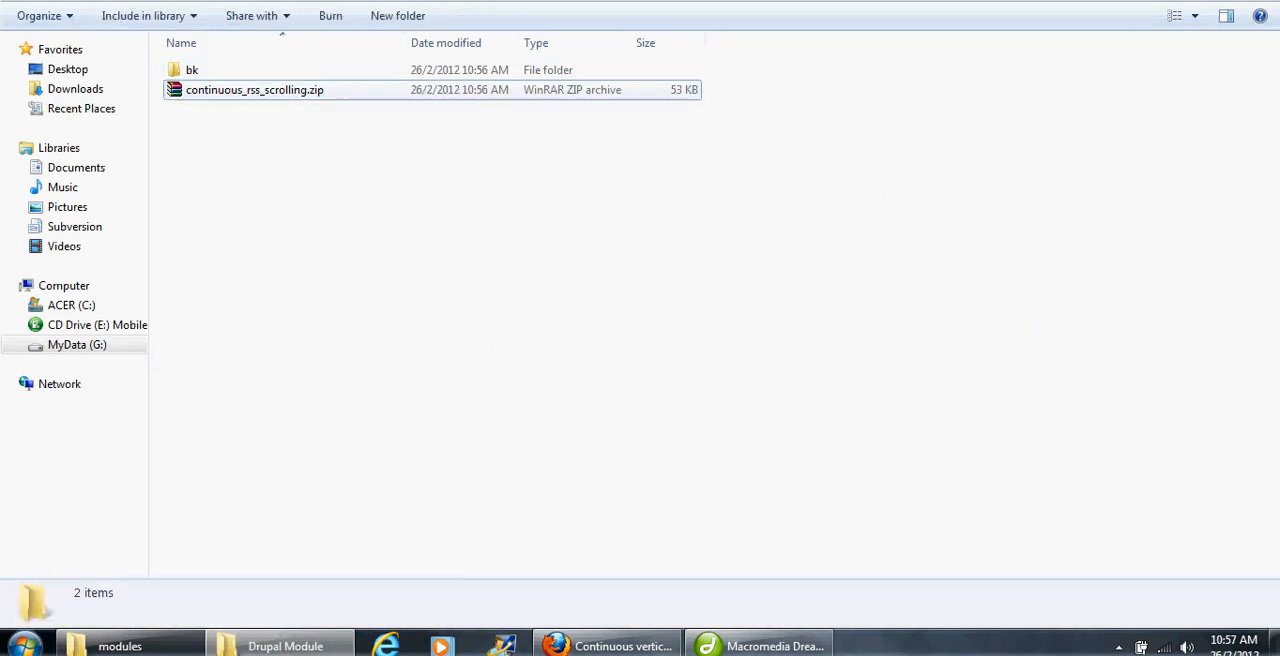
pyautogui.rightClick(256, 88)
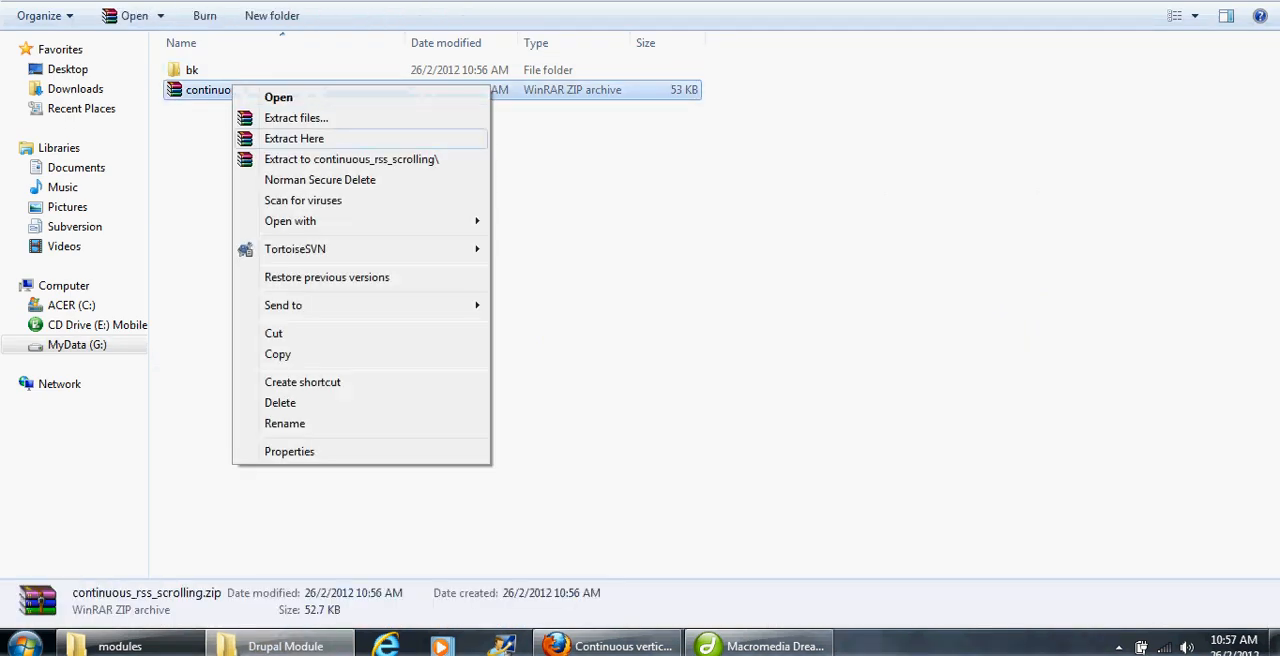
pyautogui.click(294, 138)
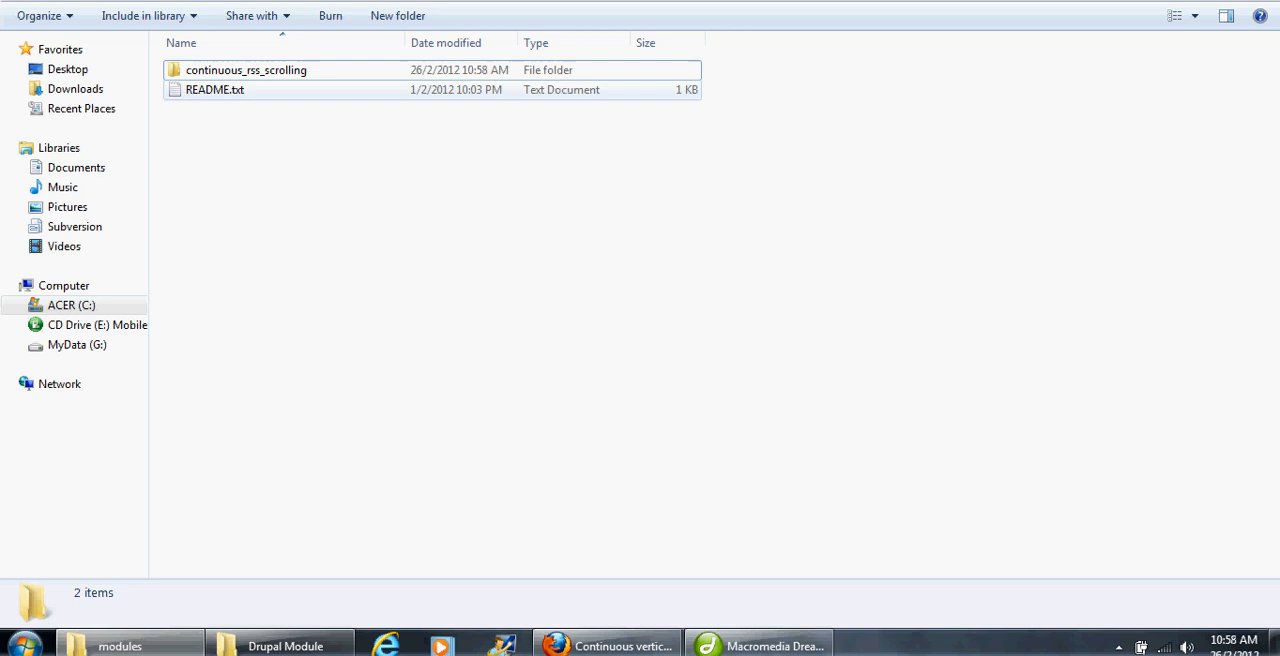
pyautogui.click(246, 68)
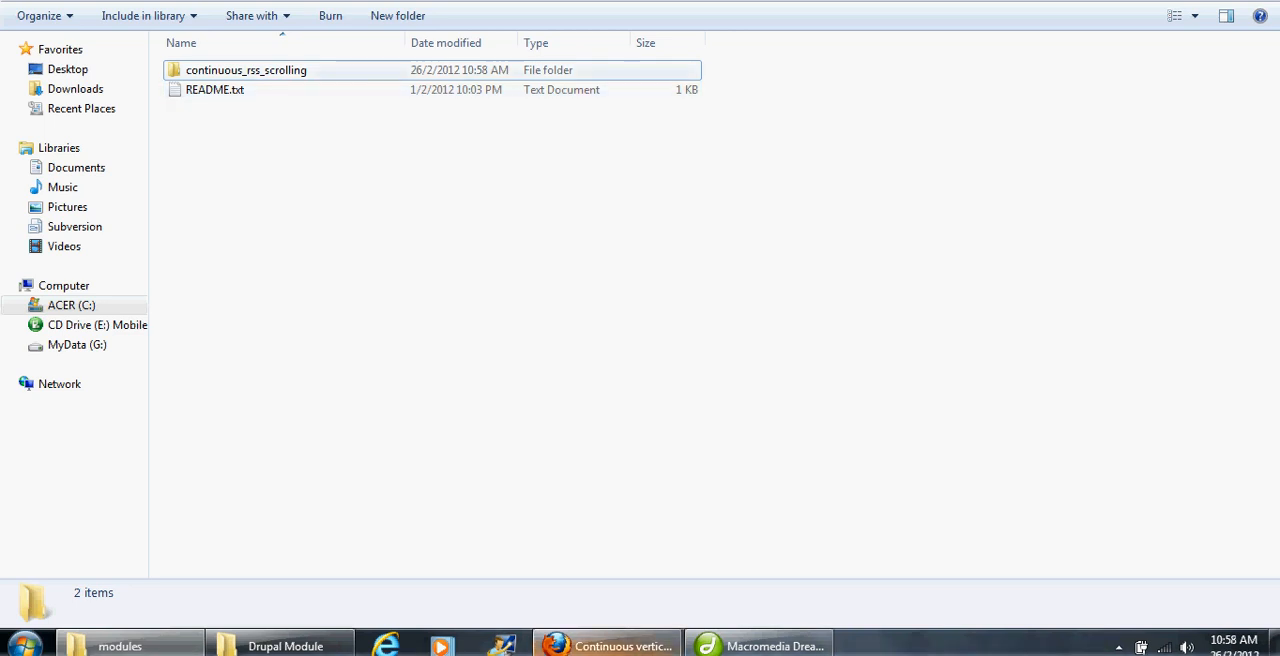
pyautogui.click(604, 644)
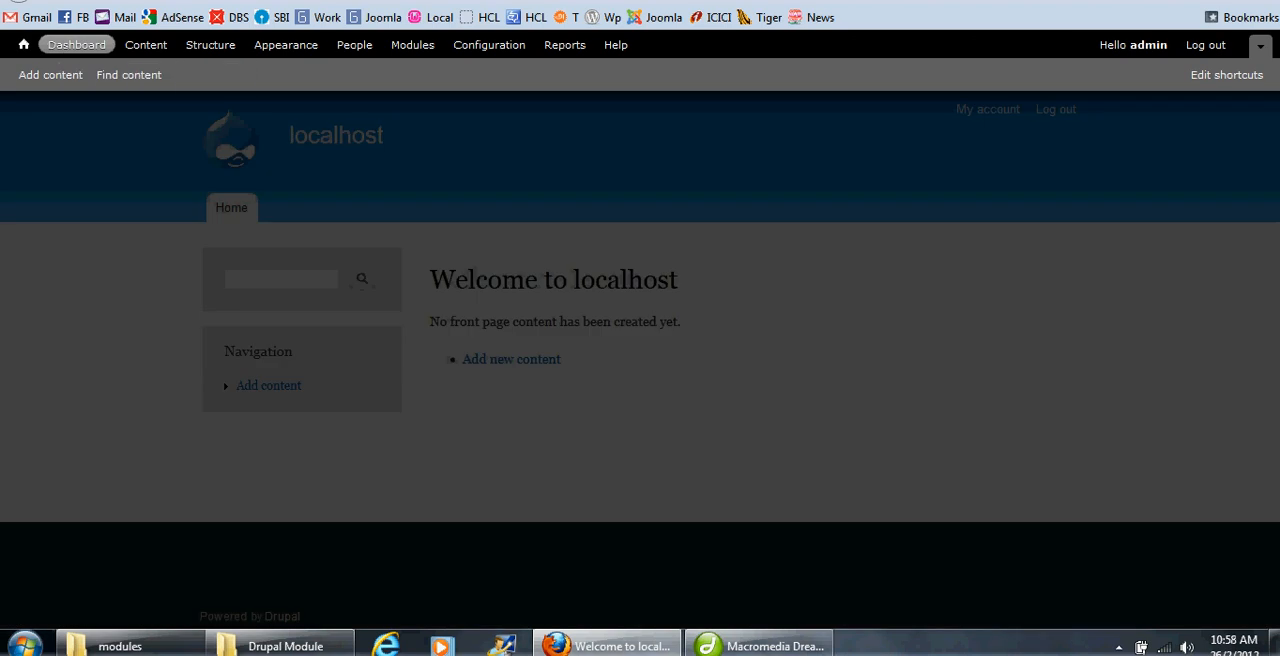
# Check the Modules list for the new module and go to the Structure administration page.
pyautogui.click(76, 44)
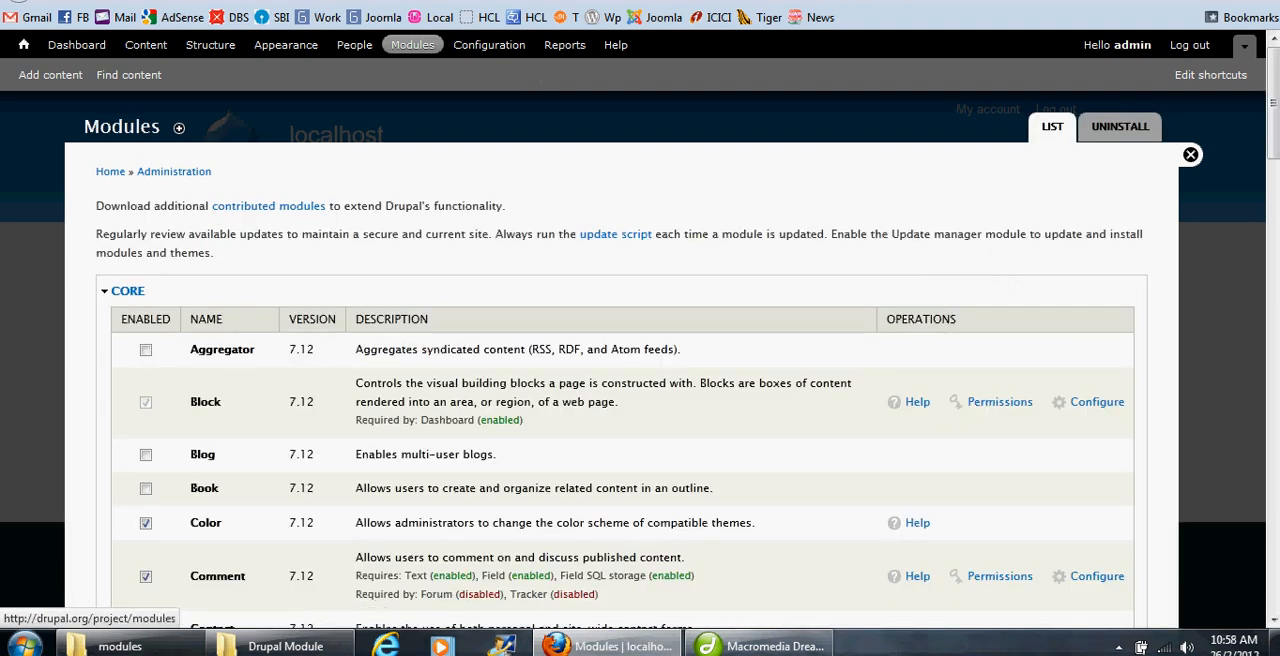
pyautogui.scroll(-3)
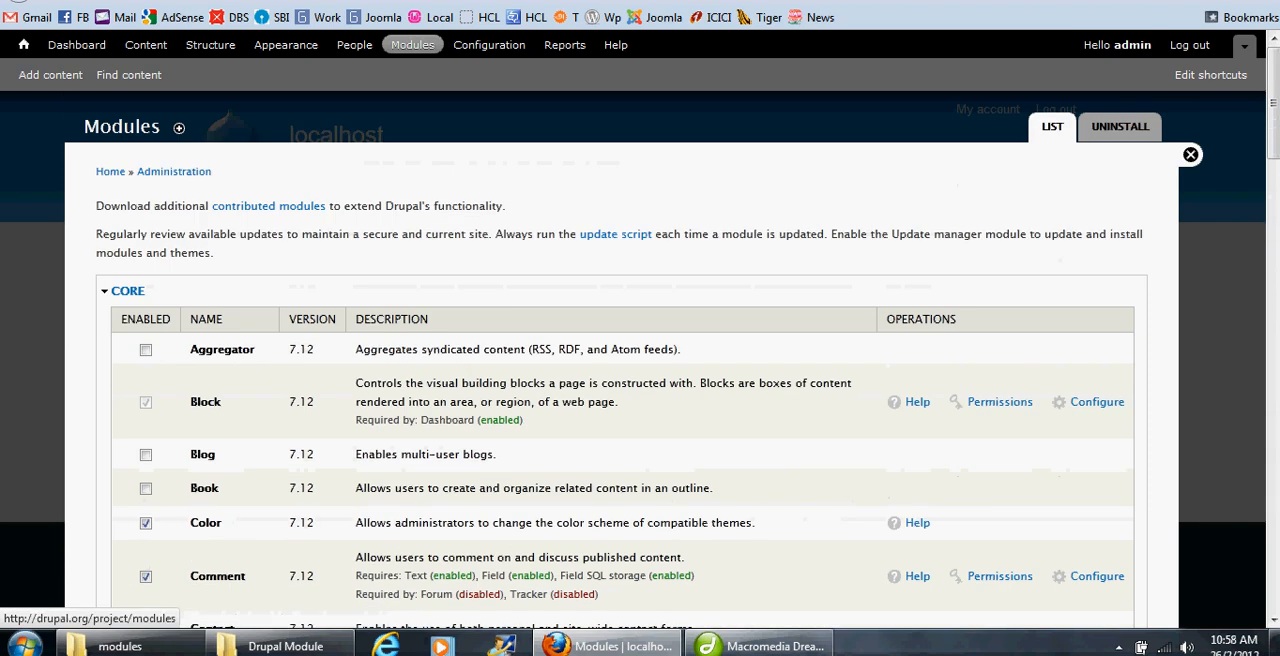
pyautogui.click(210, 44)
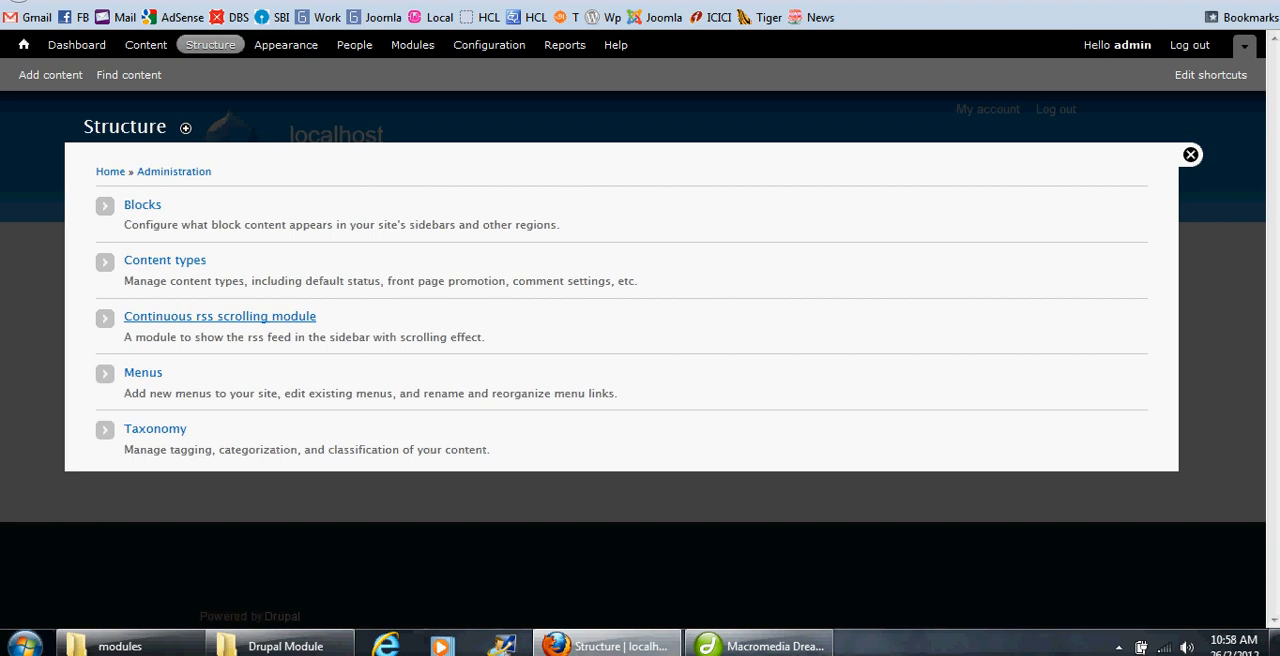
# Save the Continuous rss scrolling module configuration with Number of blocks set to 1.
pyautogui.click(220, 316)
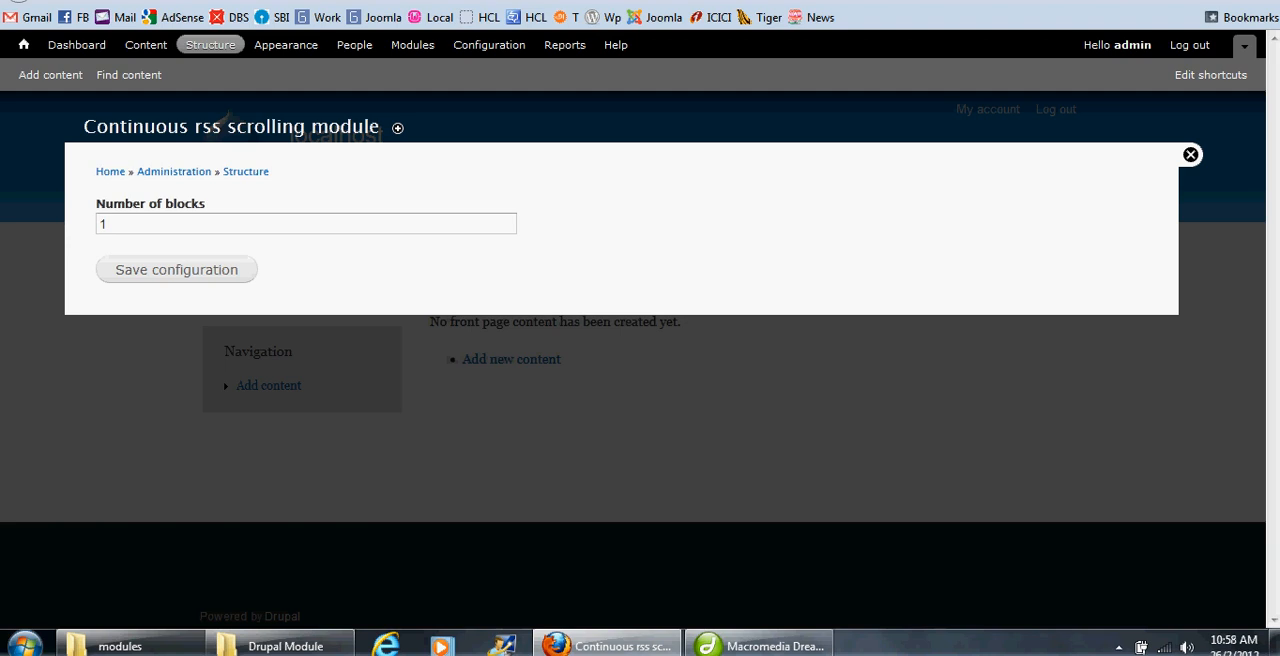
pyautogui.click(306, 224)
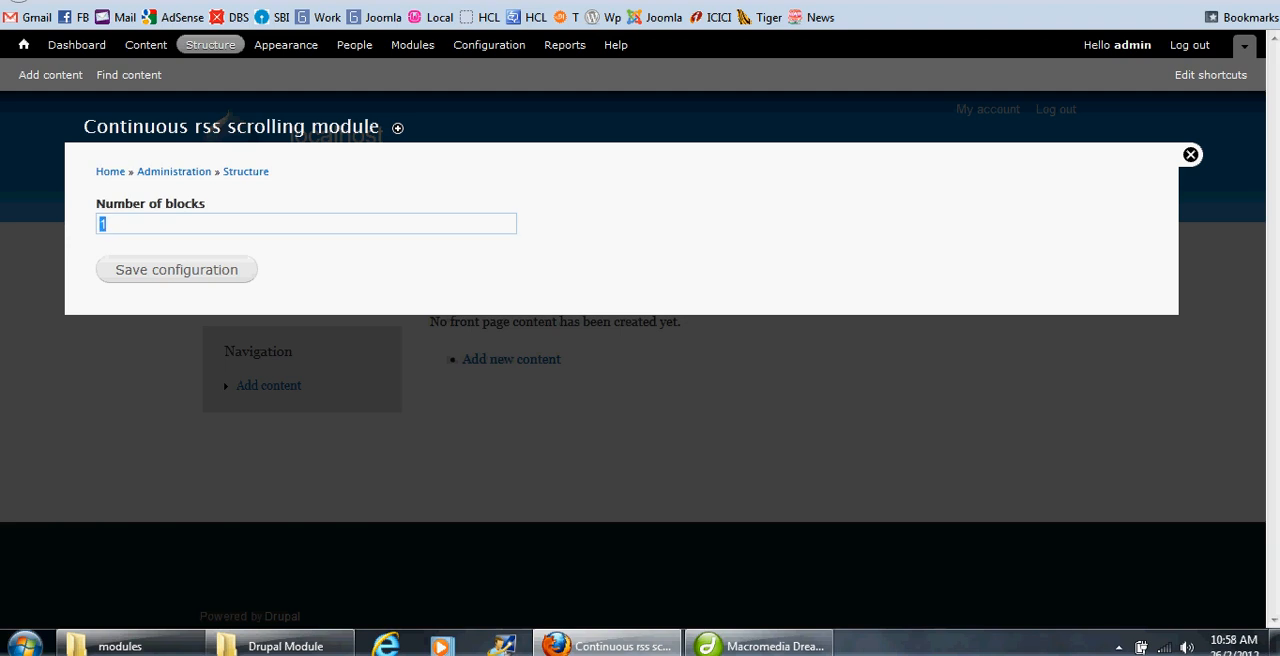
pyautogui.click(176, 268)
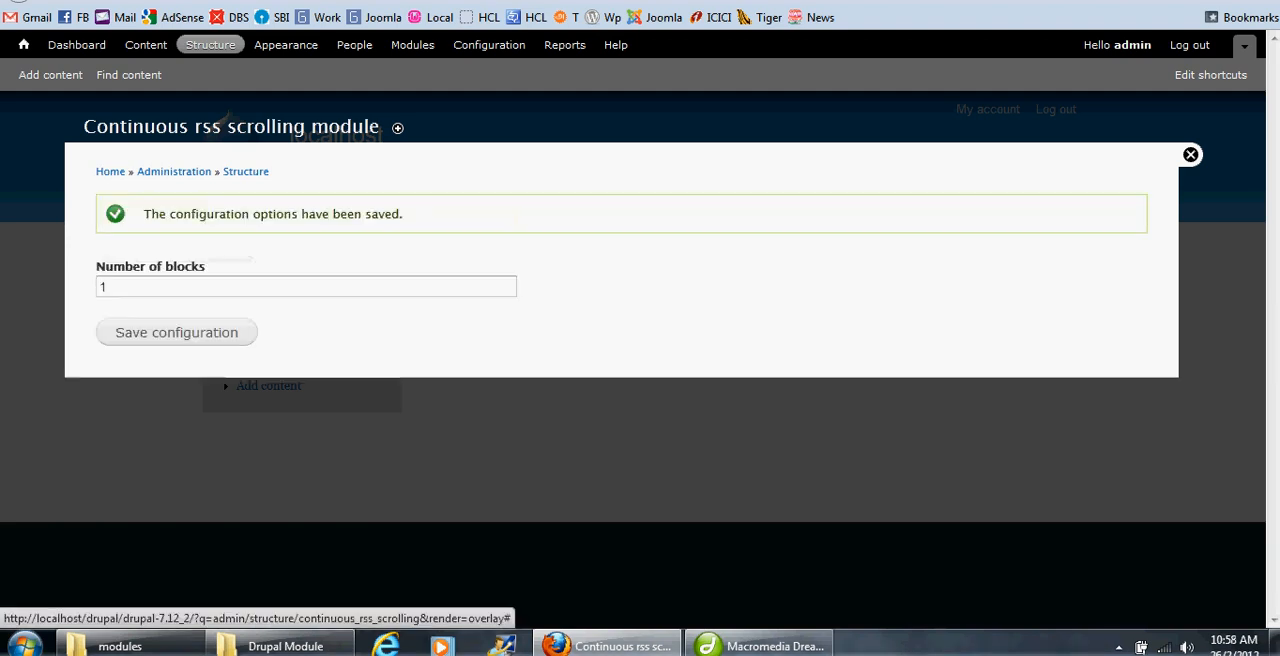
pyautogui.moveTo(210, 44)
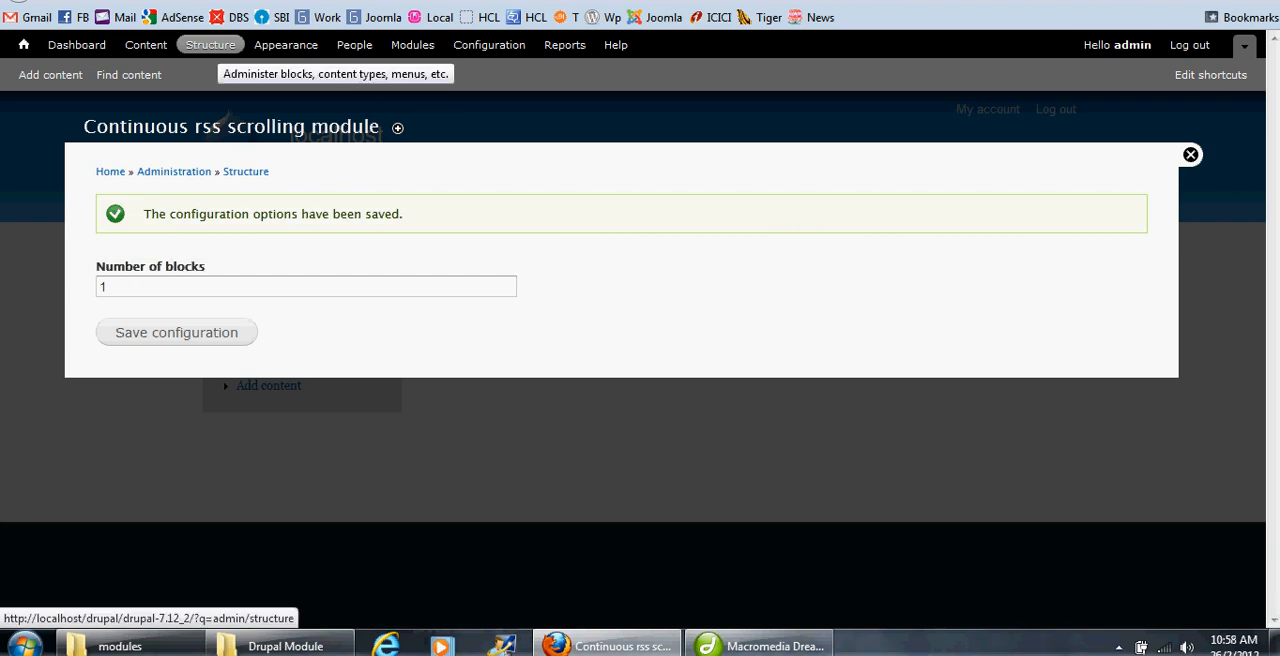
pyautogui.click(244, 172)
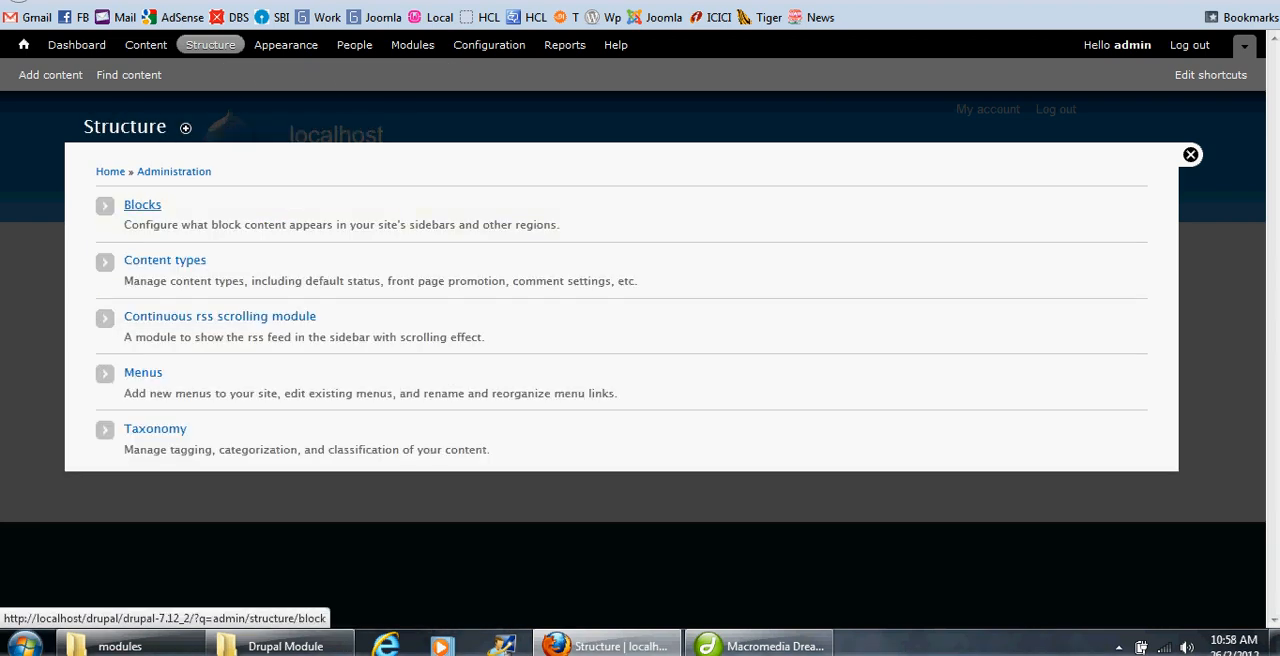
# Assign the Continuous rss scrolling 1 block to the Sidebar first region and save the block layout.
pyautogui.click(142, 204)
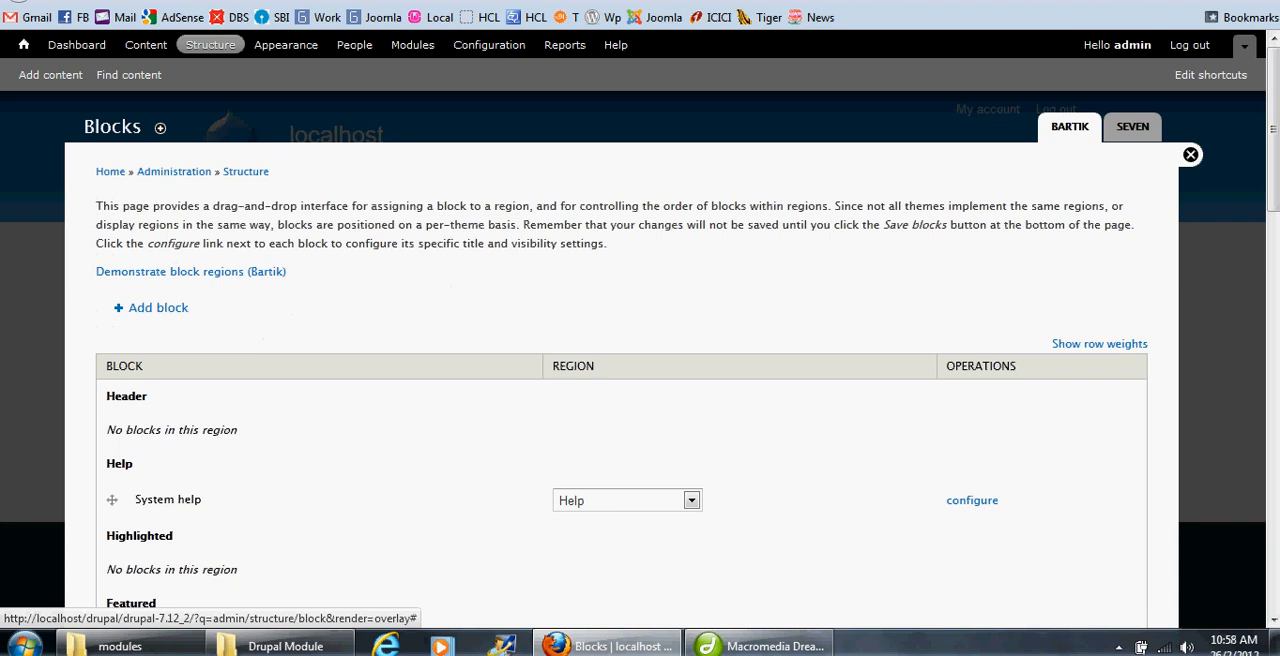
pyautogui.scroll(-3)
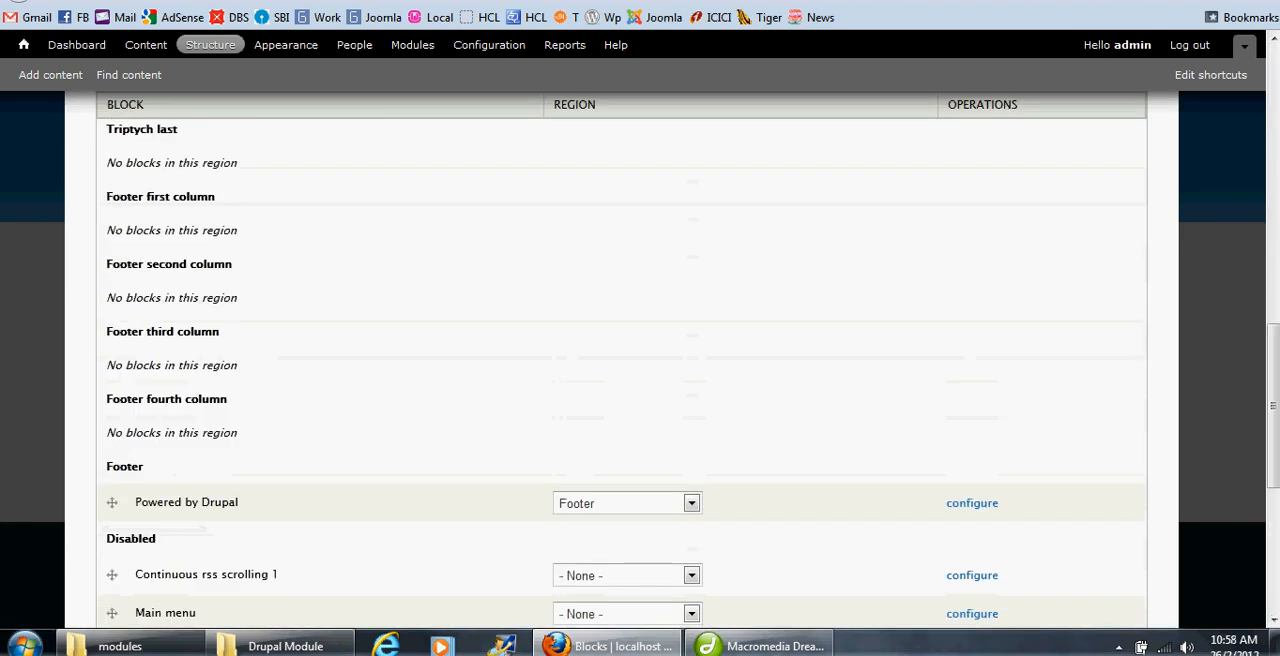
pyautogui.scroll(-3)
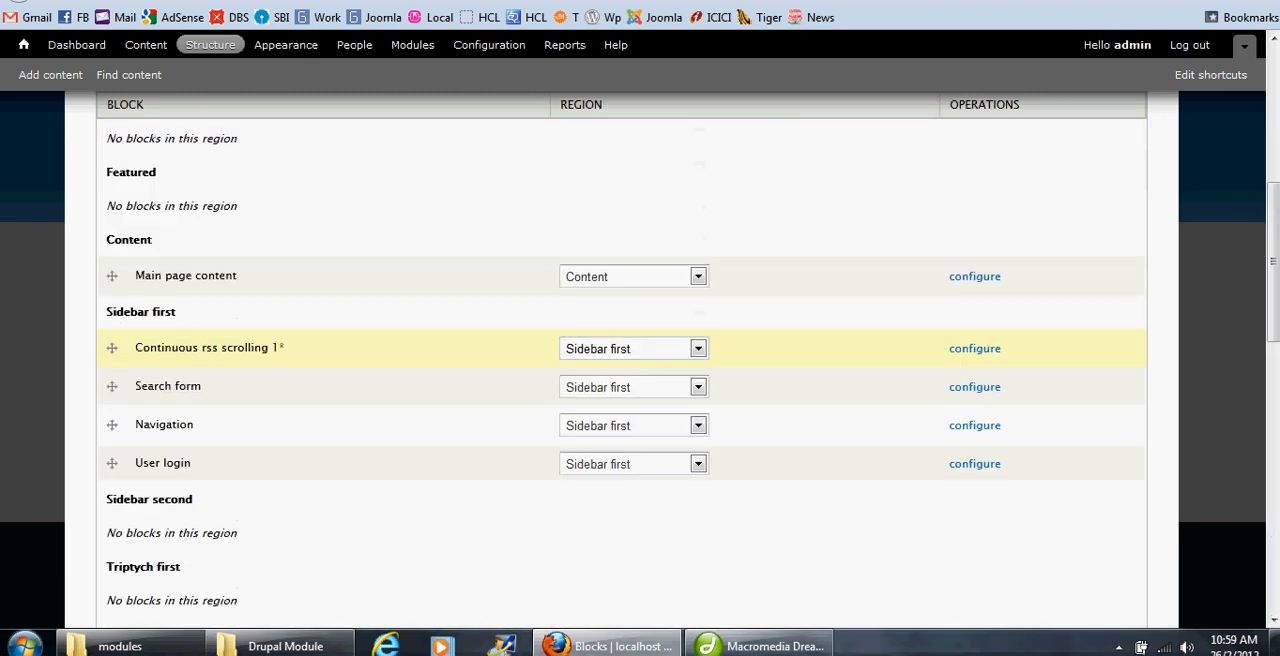
pyautogui.scroll(-3)
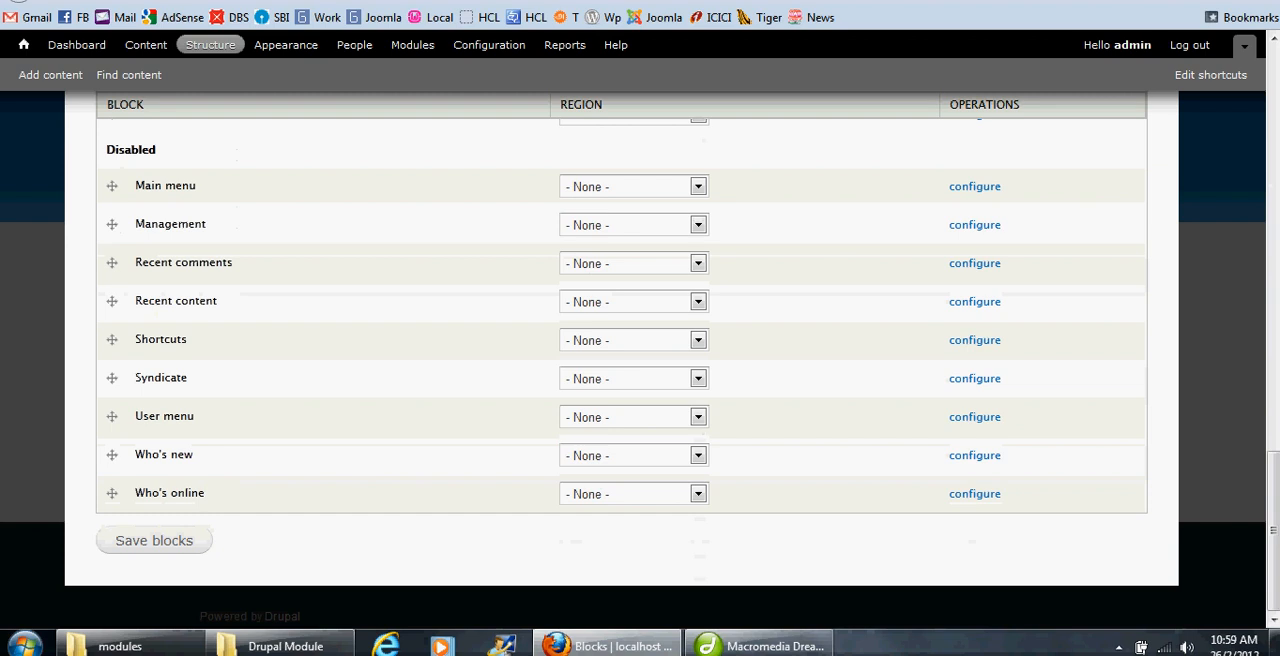
pyautogui.click(152, 540)
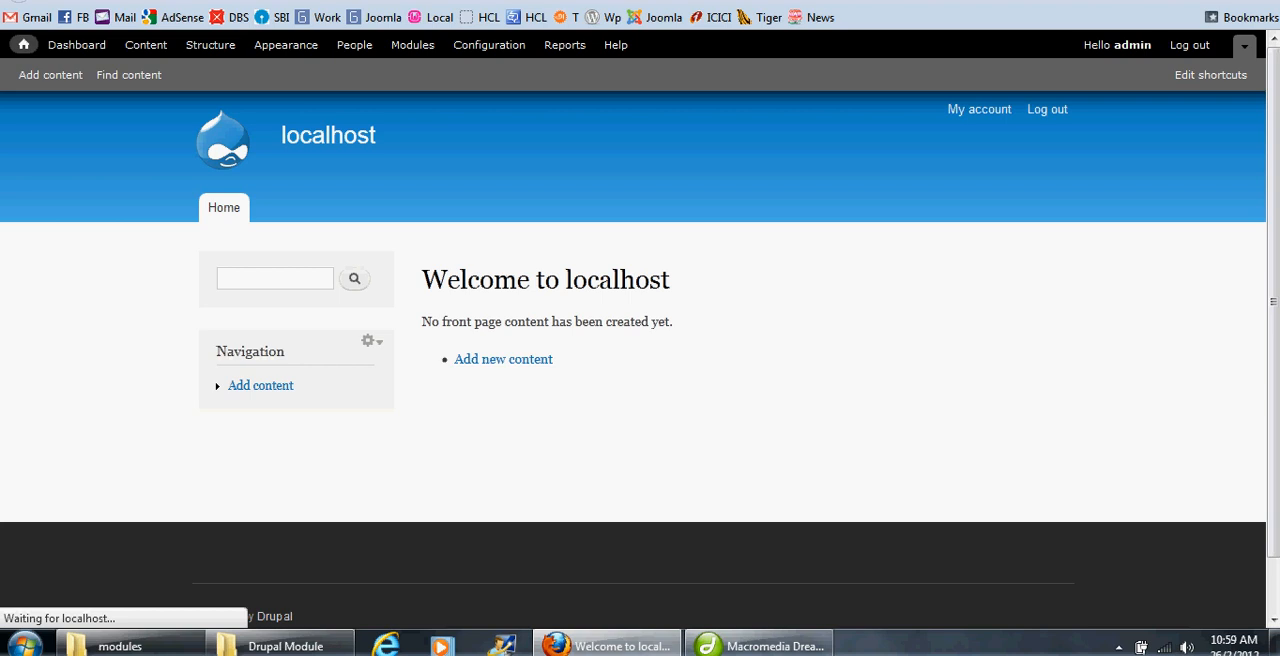
# Scroll the localhost front page to the Gopiplus Scrolling feed block in the first sidebar.
pyautogui.scroll(-3)
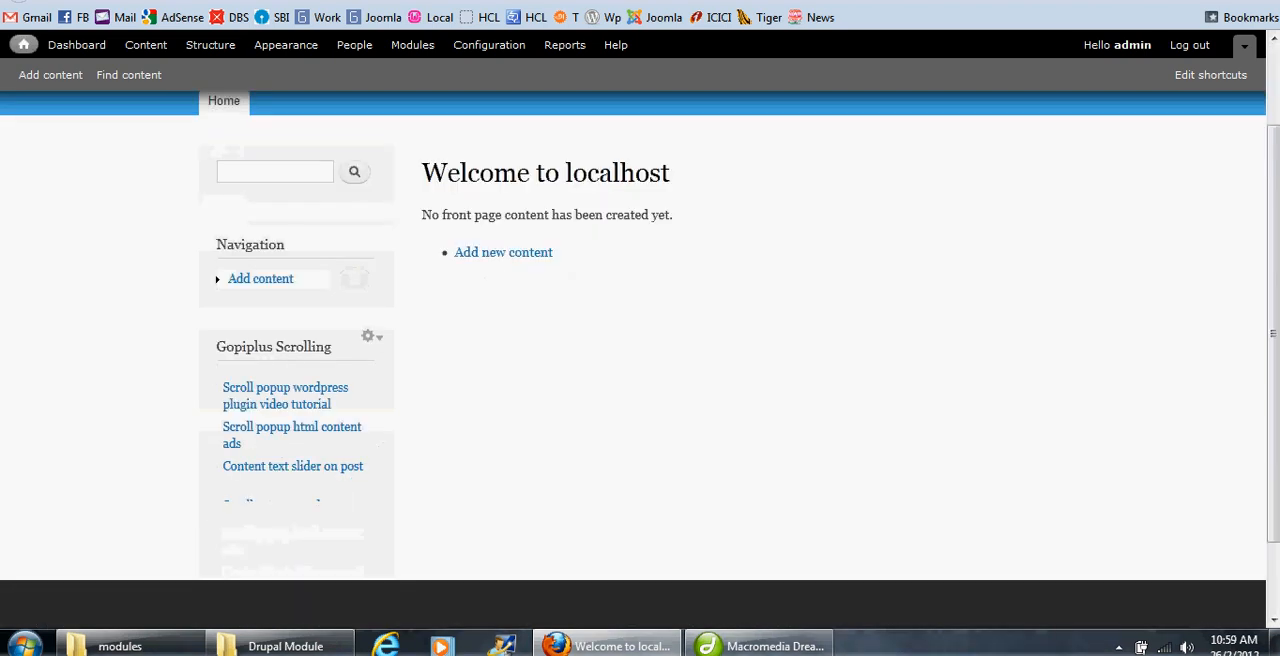